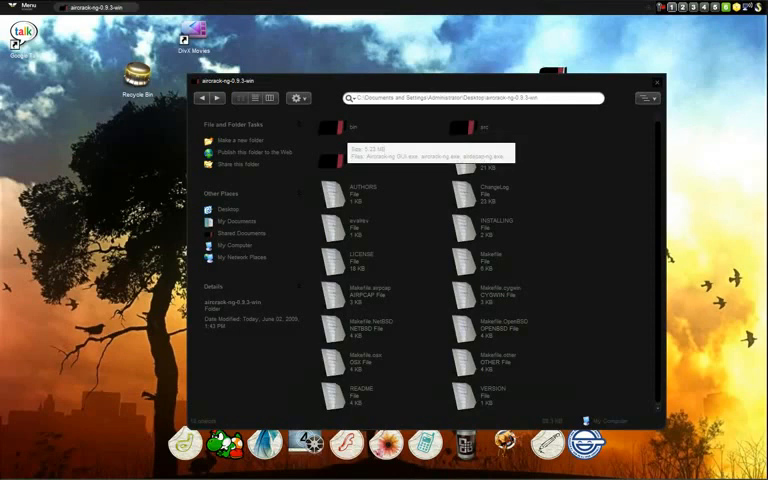
Open the bin folder and select the Aircrack-ng GUI application
{"action": "double_click", "coordinate": [352, 125]}
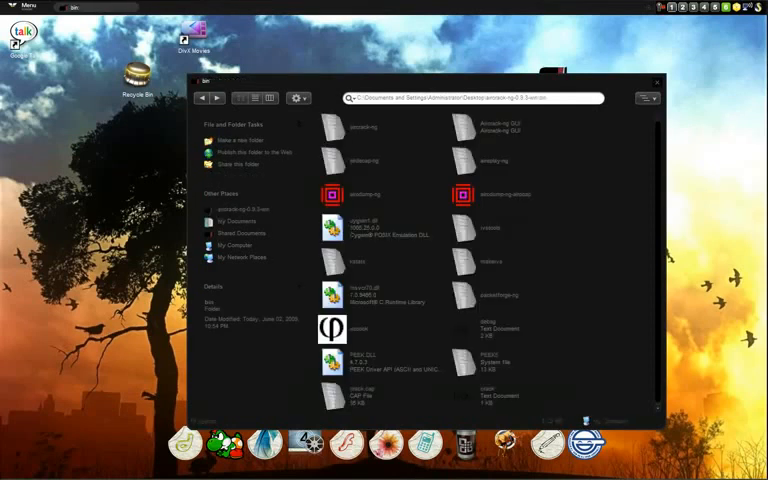
{"action": "left_click", "coordinate": [490, 127]}
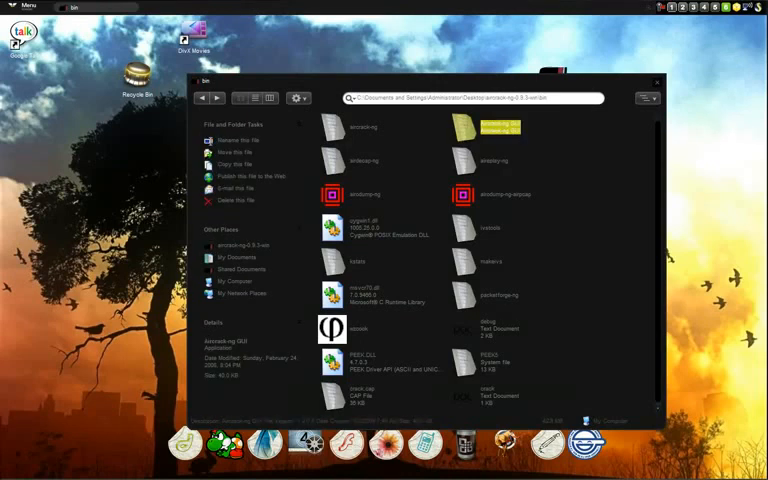
Launch Aircrack-ng GUI, browse the Airdecap-ng and WZCook tabs, then settle on Airodump-ng
{"action": "double_click", "coordinate": [360, 123]}
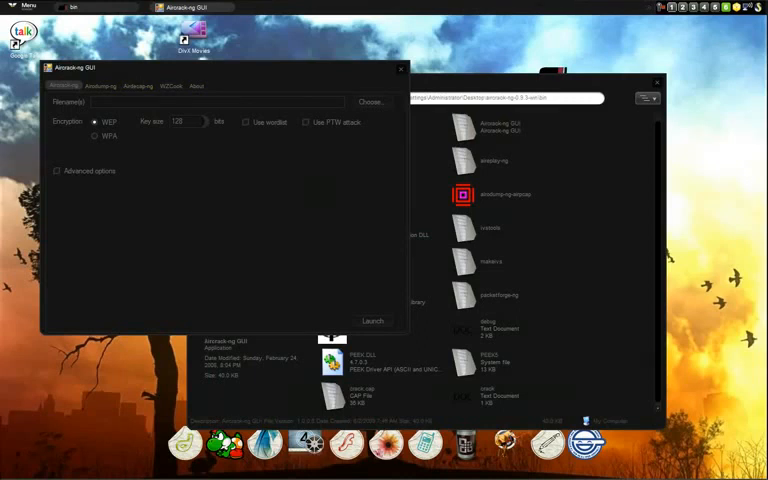
{"action": "left_click", "coordinate": [99, 86]}
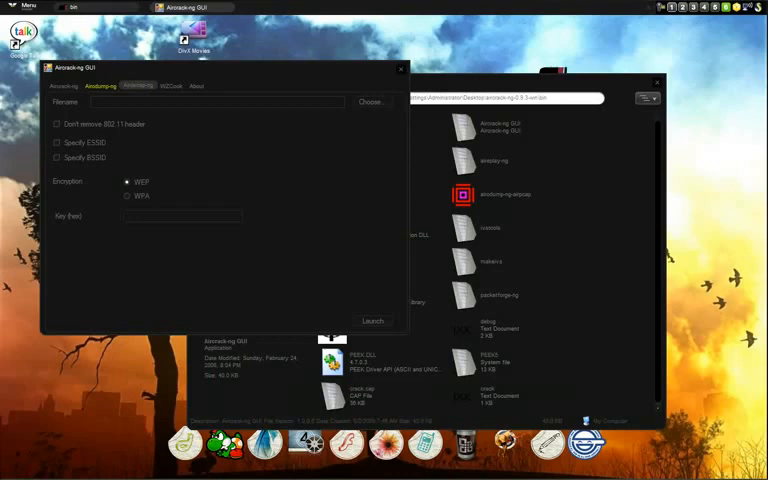
{"action": "left_click", "coordinate": [170, 85]}
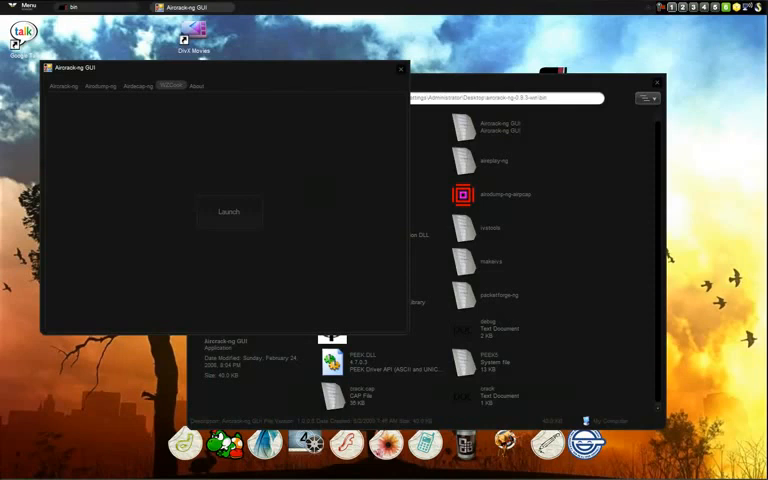
{"action": "left_click", "coordinate": [137, 86]}
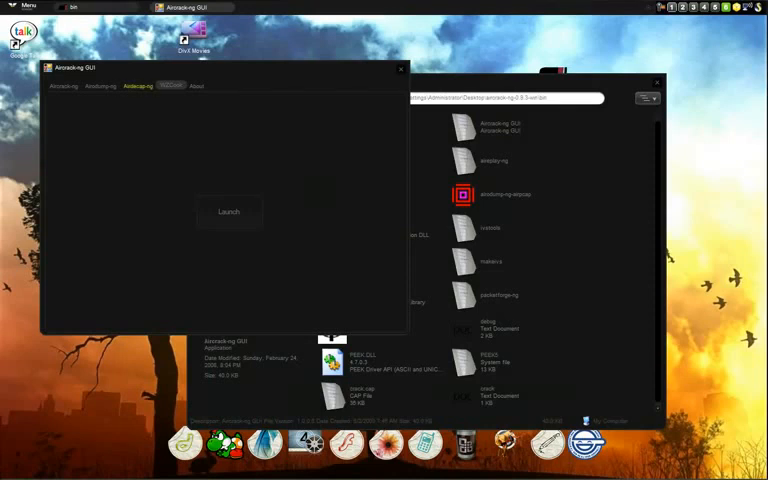
{"action": "left_click", "coordinate": [98, 86]}
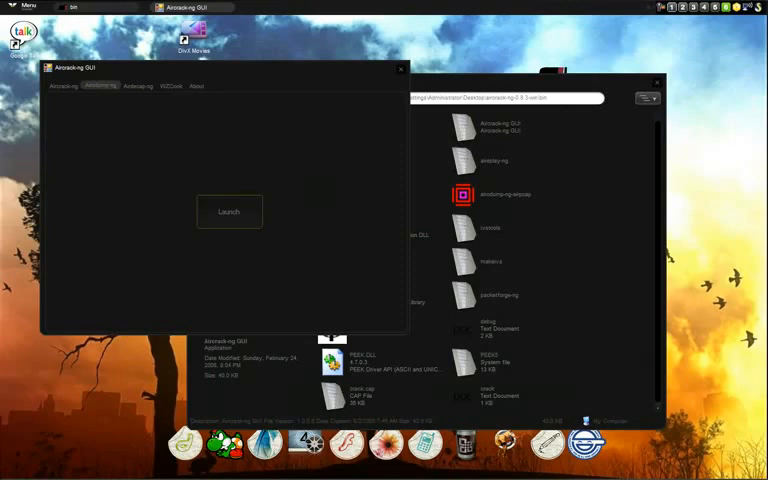
Launch airodump-ng with interface 15, Aironet/Atheros type 'a', and channel 6
{"action": "left_click", "coordinate": [229, 211]}
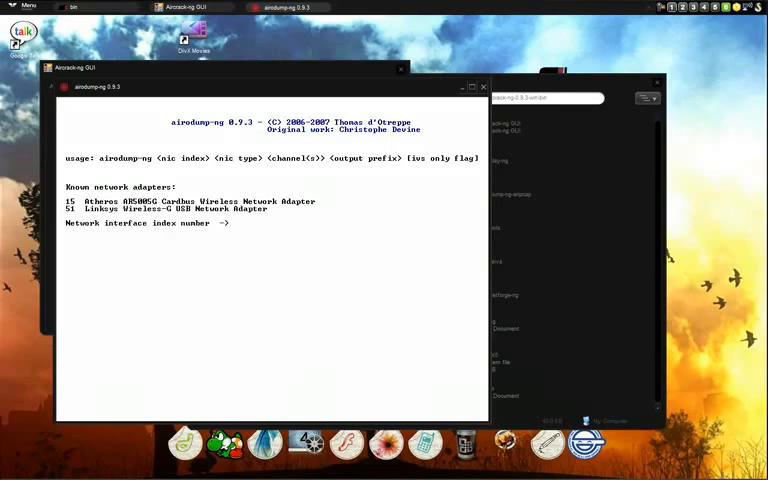
{"action": "type", "text": "15"}
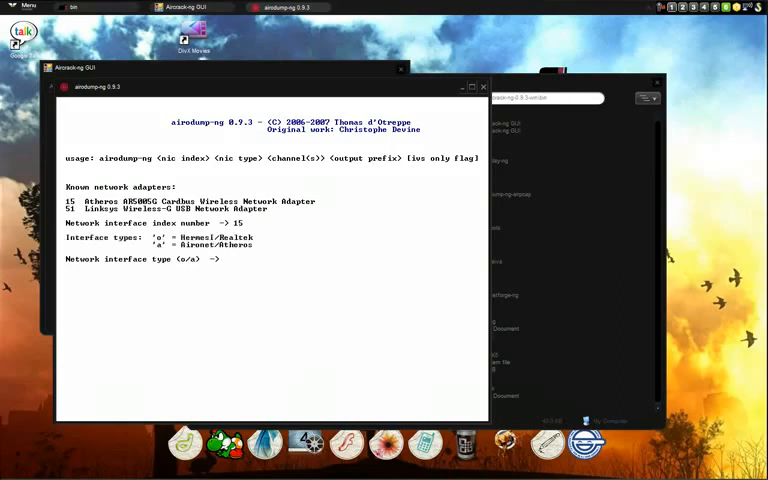
{"action": "type", "text": "a"}
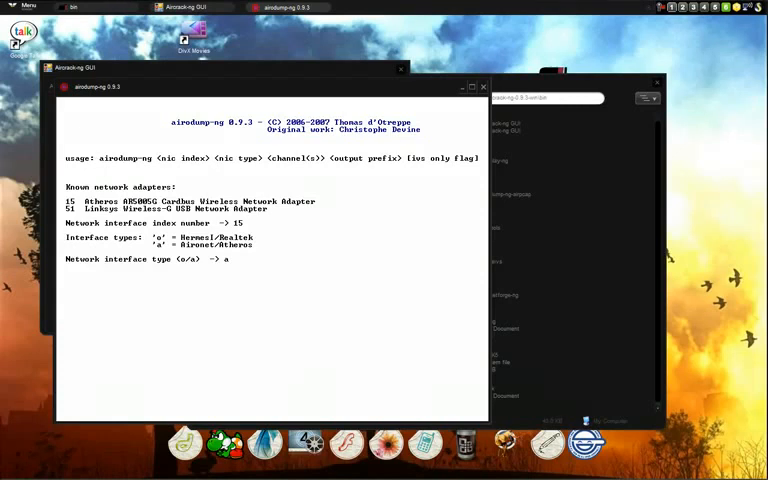
{"action": "key", "text": "Return"}
{"action": "type", "text": "6"}
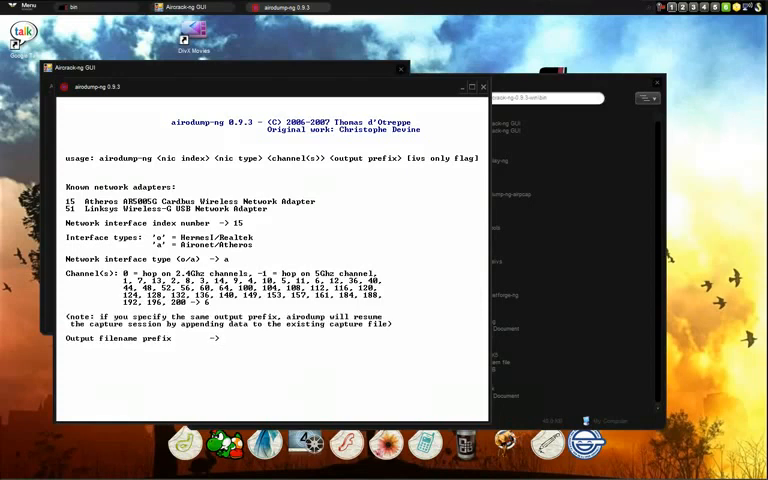
Set the output prefix to 'crack' and answer 'n' to writing only WEP IVs
{"action": "type", "text": "crack"}
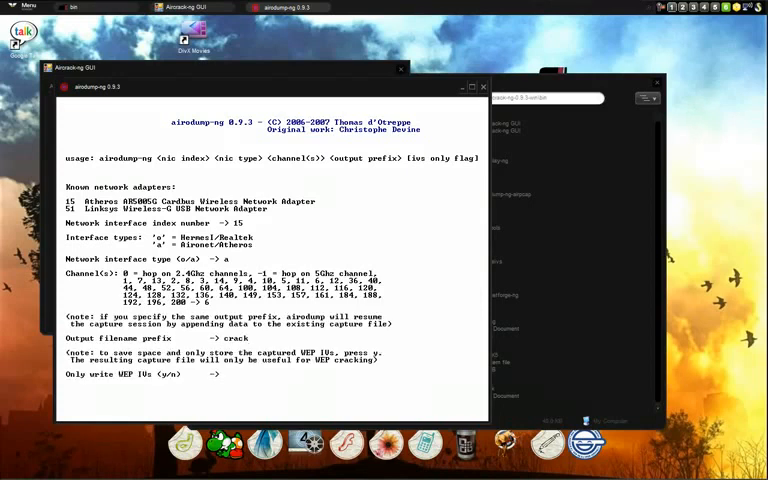
{"action": "type", "text": "n"}
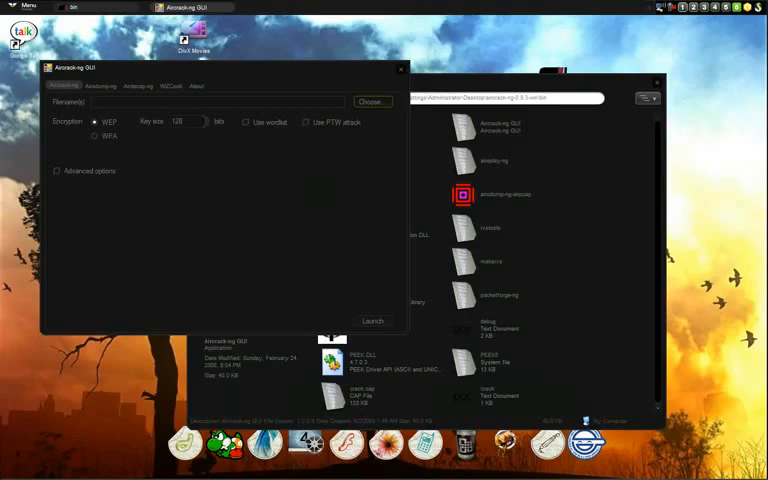
Choose crack.cap as the capture file, briefly toggling the advanced options
{"action": "left_click", "coordinate": [371, 101]}
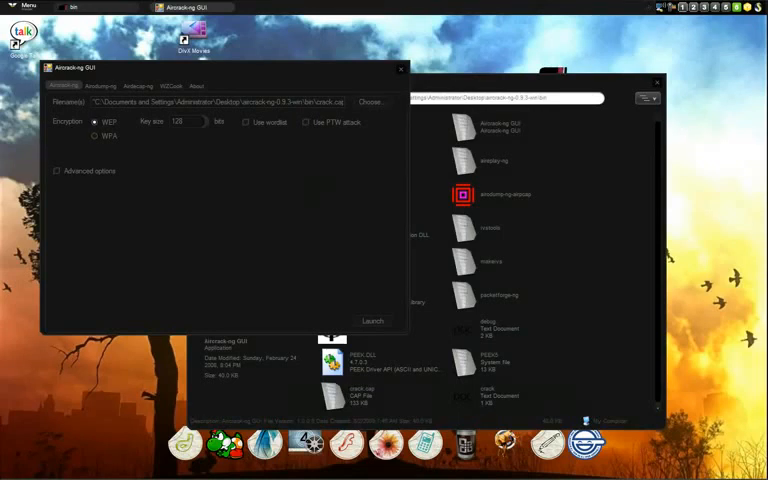
{"action": "triple_click", "coordinate": [178, 121]}
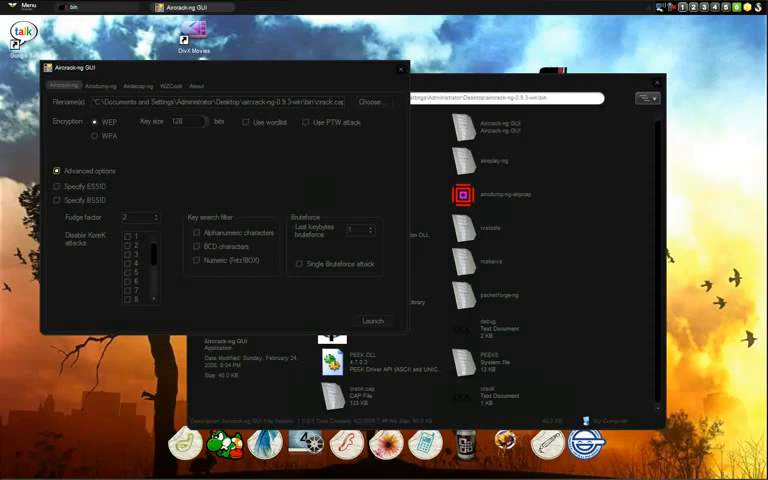
{"action": "left_click", "coordinate": [57, 170]}
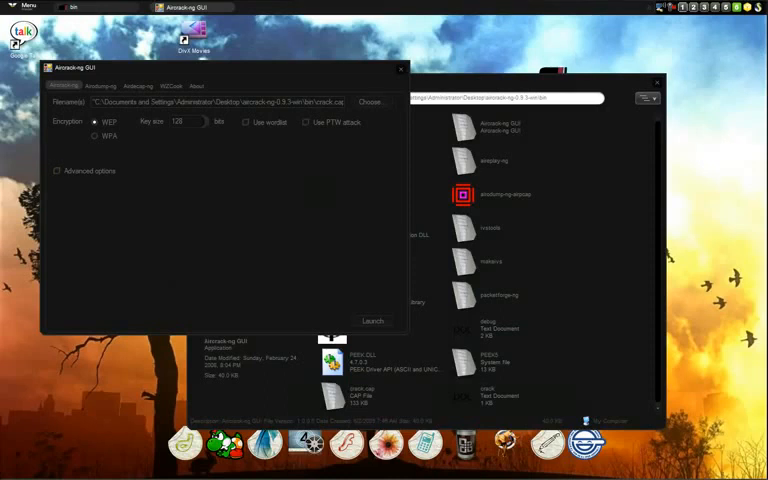
{"action": "left_click", "coordinate": [372, 320]}
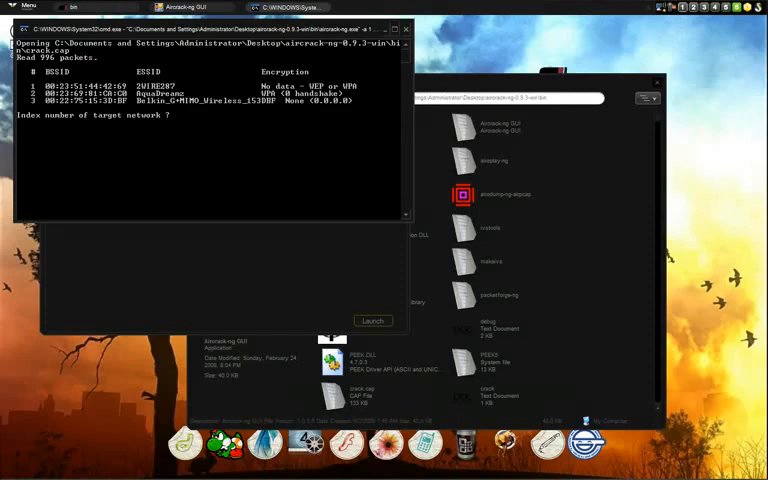
Enter 2 to target the AquaDreamz network
{"action": "type", "text": "2"}
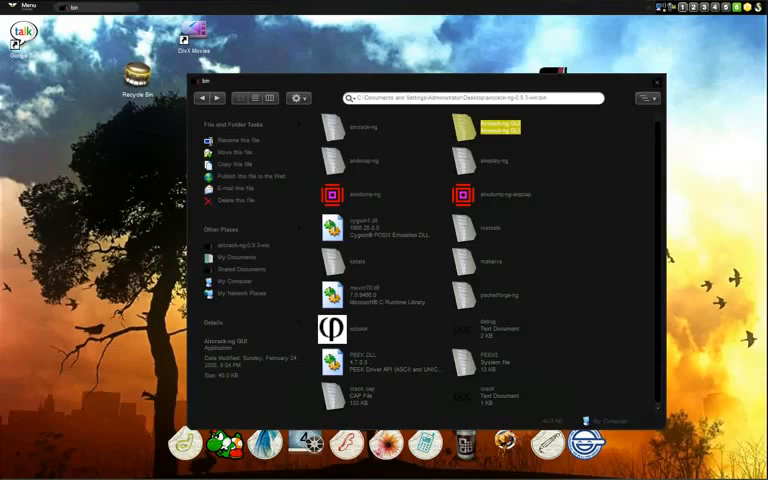
Close the bin folder Explorer window
{"action": "left_click", "coordinate": [657, 82]}
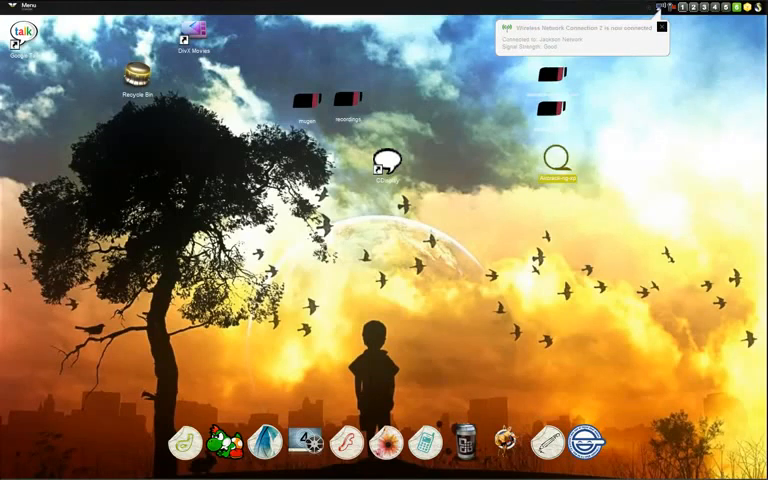
{"action": "mouse_move", "coordinate": [558, 177]}
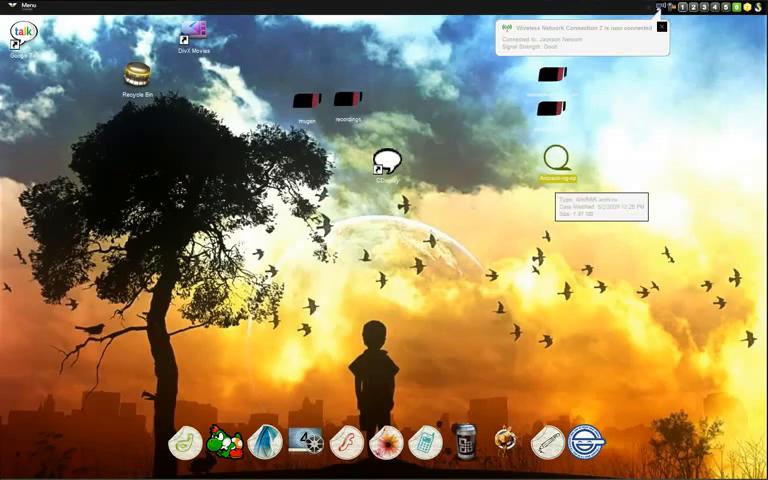